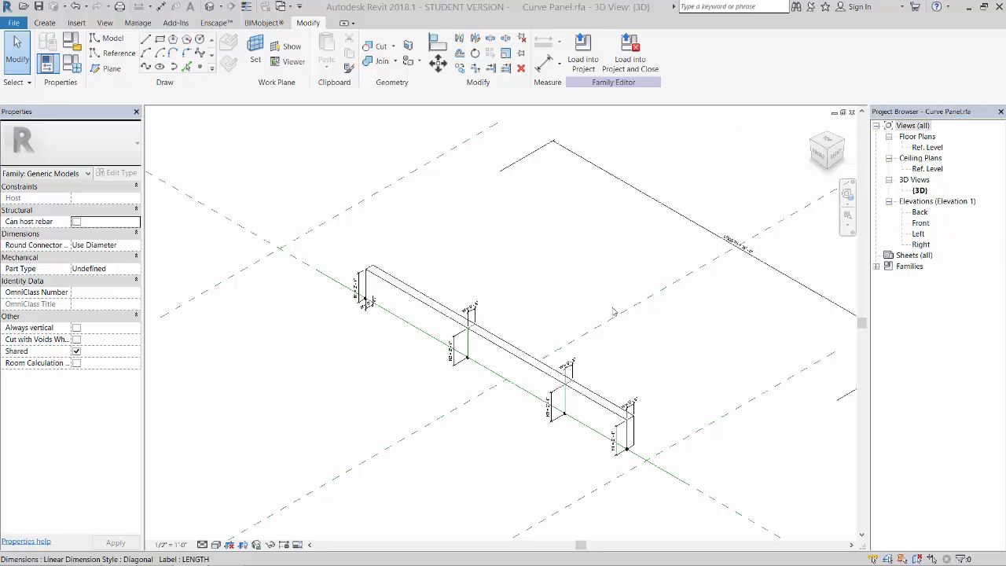
{"action": "mouse_move", "coordinate": [655, 324]}
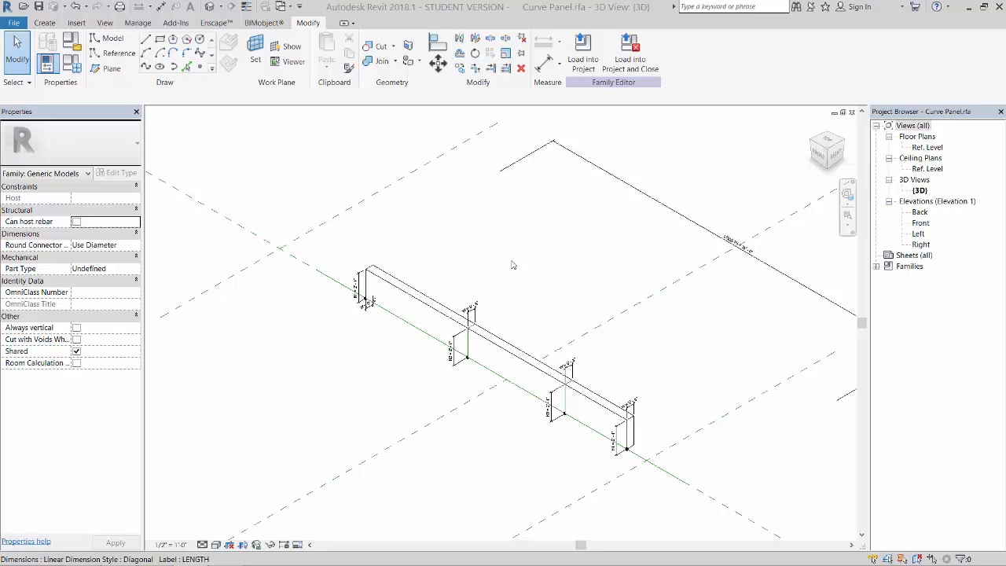
Select the extruded panel solid to expose its Material property
{"action": "left_click", "coordinate": [414, 291]}
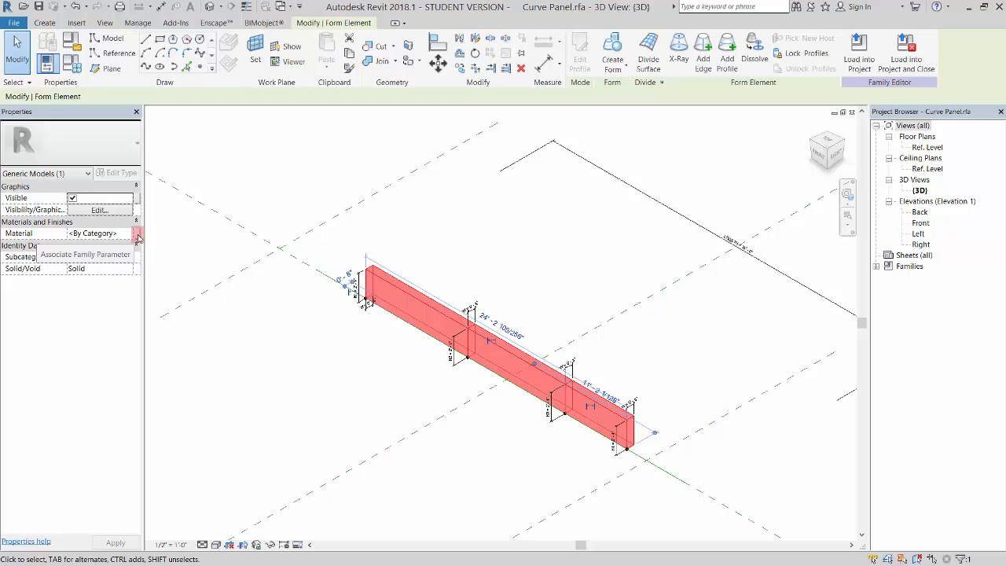
Associate the panel Material with a new type parameter named Panel Mat
{"action": "left_click", "coordinate": [138, 233]}
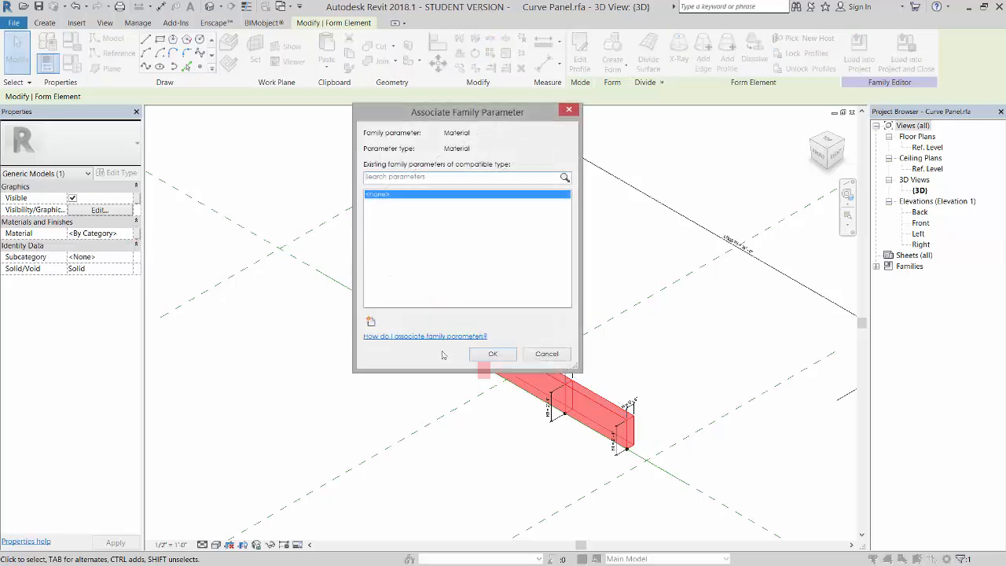
{"action": "left_click", "coordinate": [369, 322]}
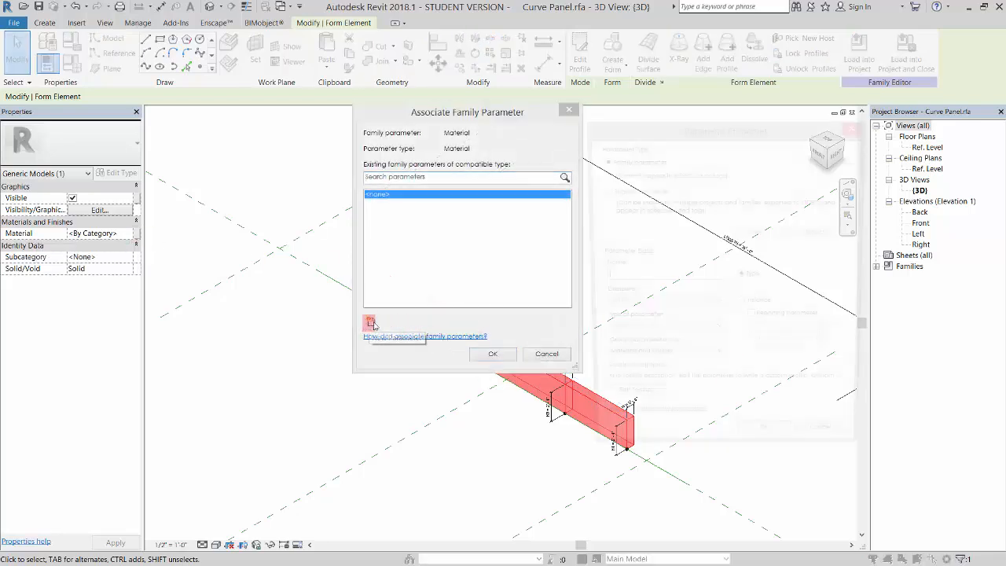
{"action": "left_click", "coordinate": [369, 322]}
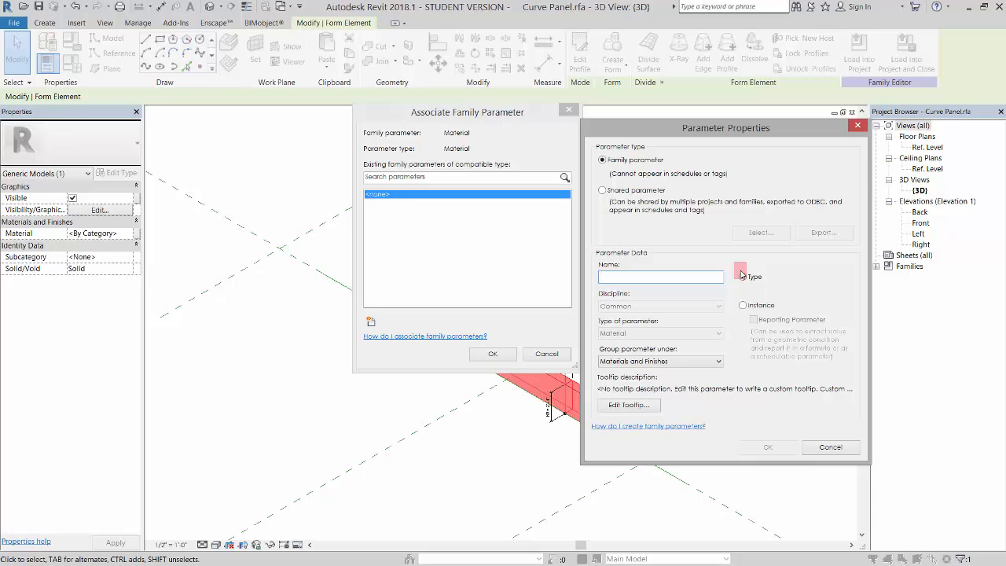
{"action": "type", "text": "Panel Mat"}
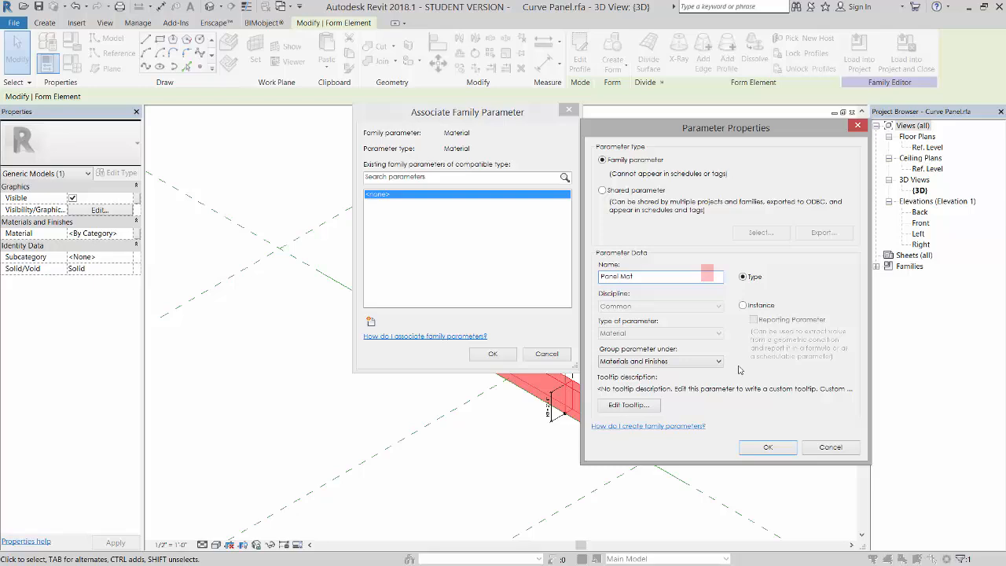
{"action": "left_click", "coordinate": [767, 447]}
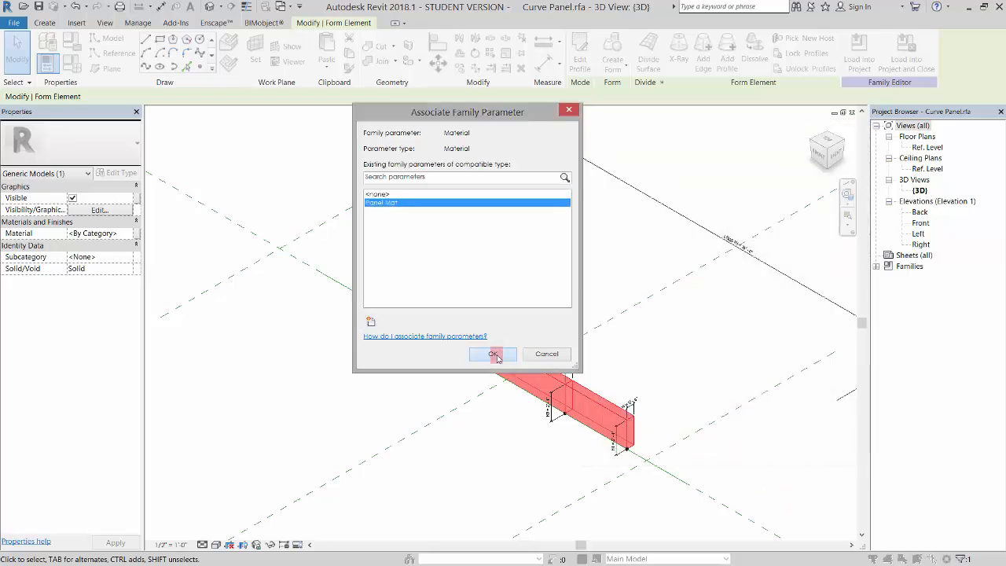
{"action": "left_click", "coordinate": [492, 354]}
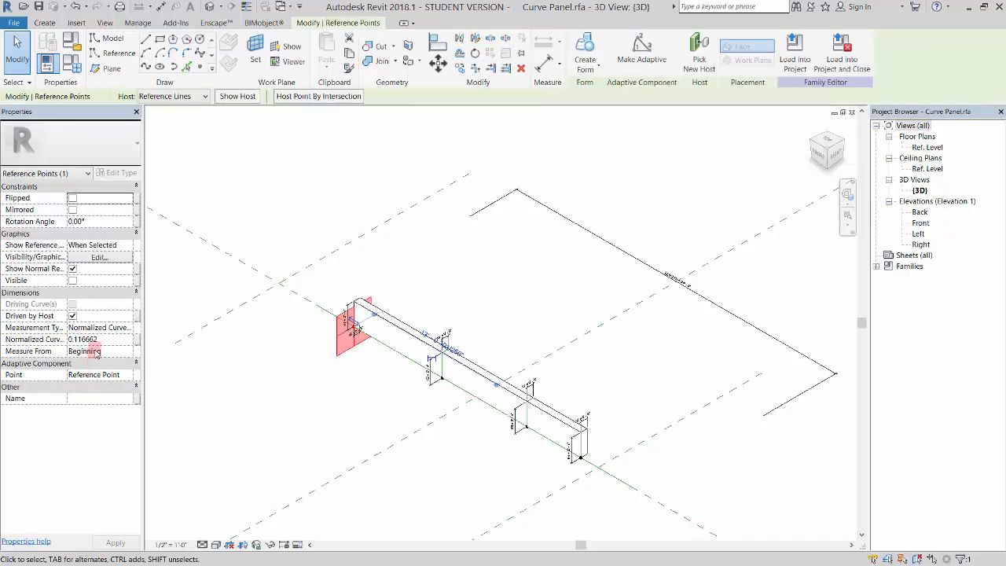
Set reference point Normalized Curve Parameters to .25 and .75, dismissing the invalid-value warning
{"action": "left_click", "coordinate": [84, 338]}
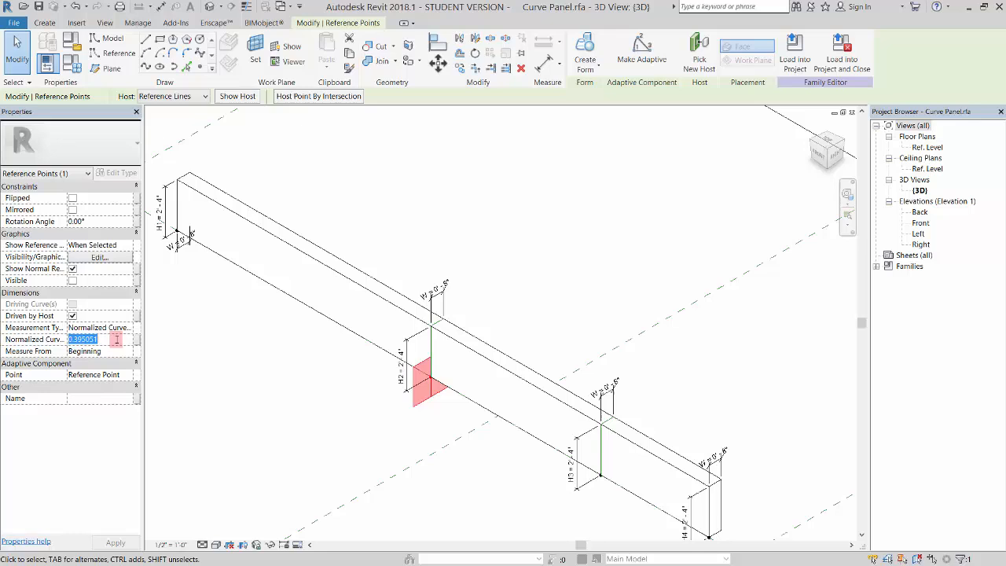
{"action": "type", "text": ".25"}
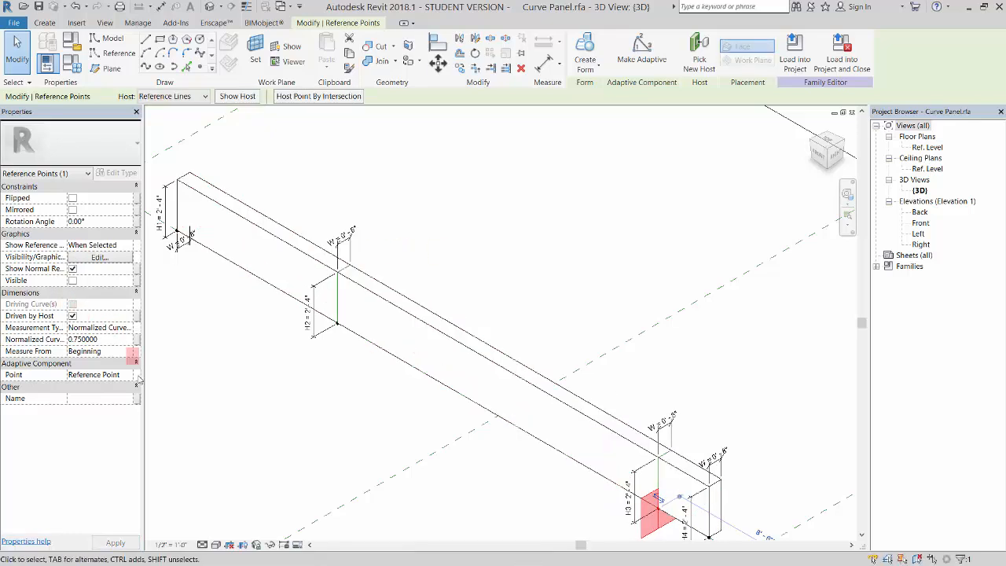
{"action": "left_click", "coordinate": [82, 338]}
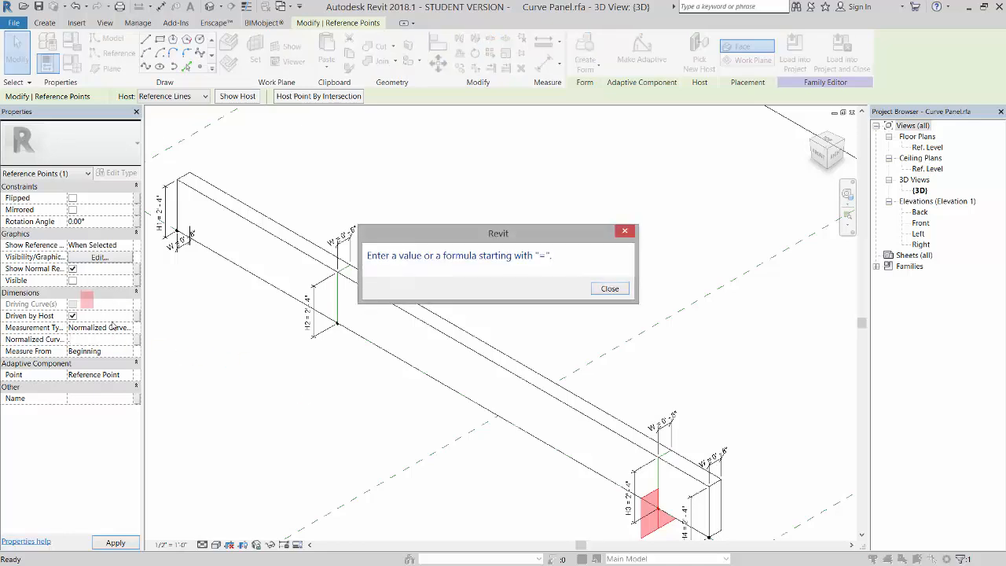
{"action": "left_click", "coordinate": [609, 289]}
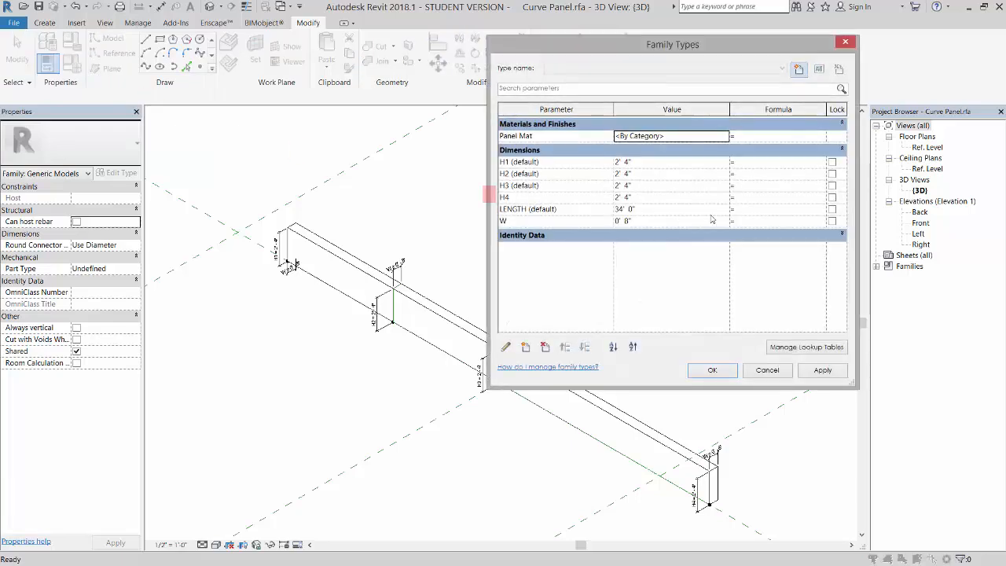
Create type 4" with W 4" and Panel Mat Wood using render appearance
{"action": "left_click_drag", "start_coordinate": [673, 44], "coordinate": [303, 48]}
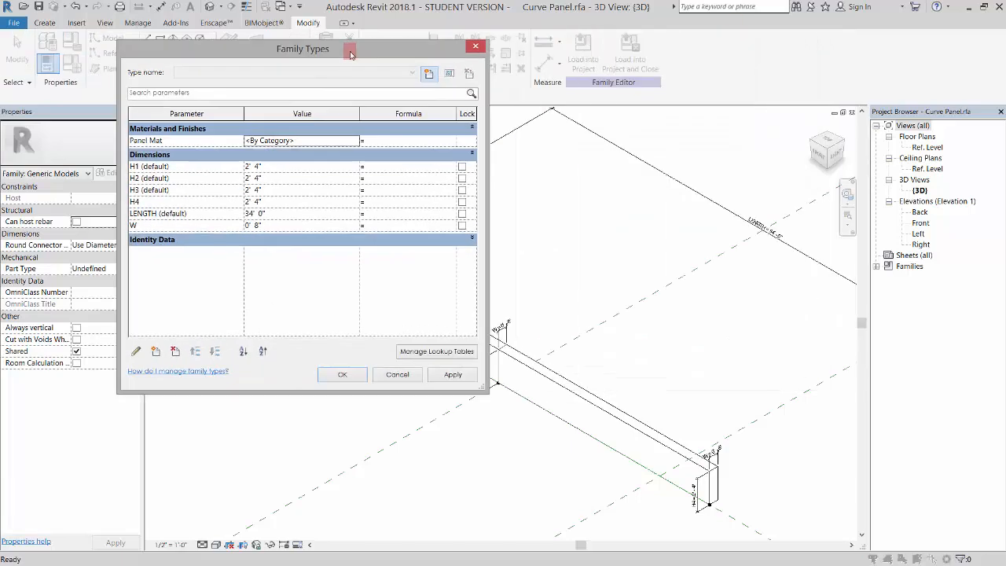
{"action": "mouse_move", "coordinate": [429, 73]}
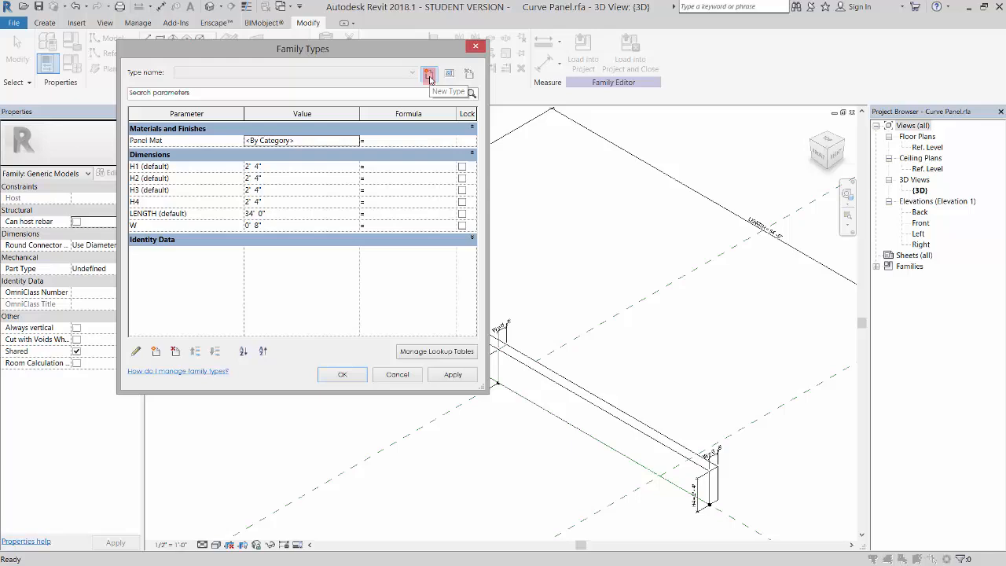
{"action": "left_click", "coordinate": [429, 73]}
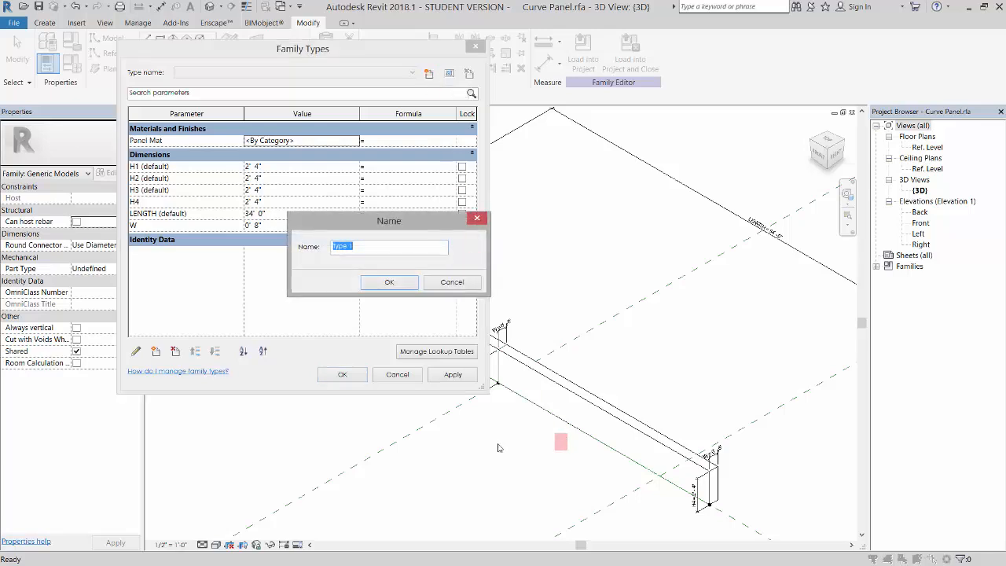
{"action": "type", "text": "4"}
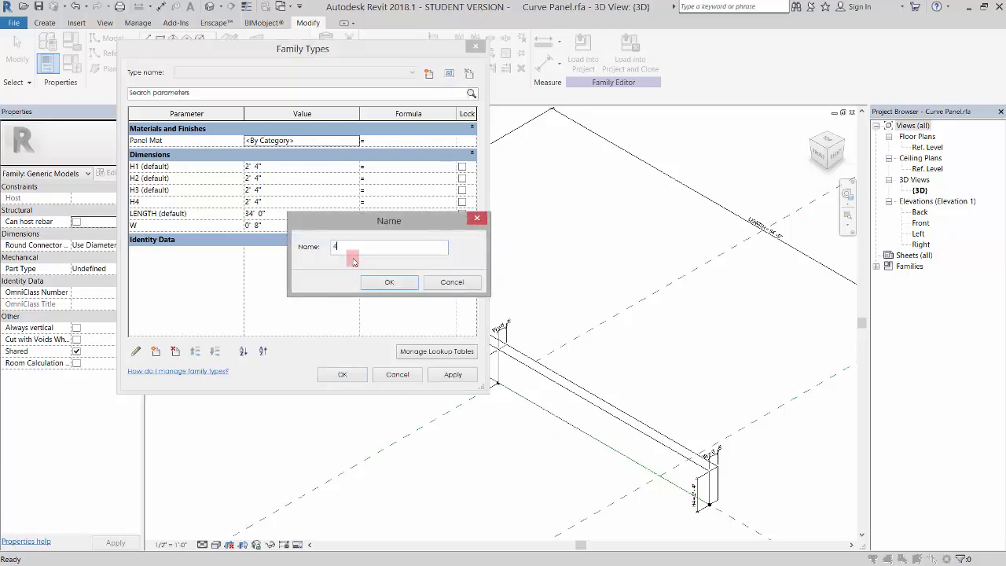
{"action": "left_click", "coordinate": [389, 282]}
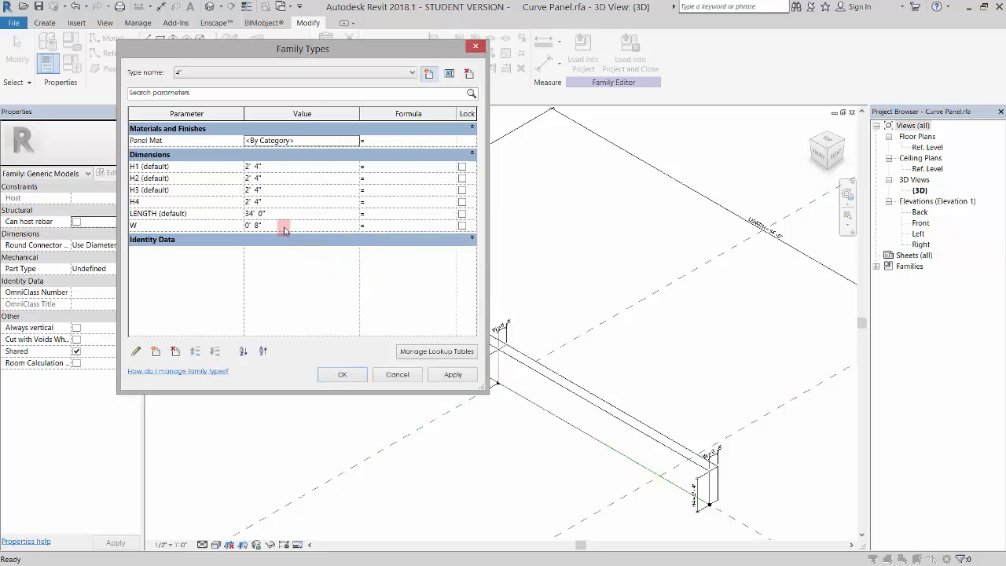
{"action": "type", "text": "4"}
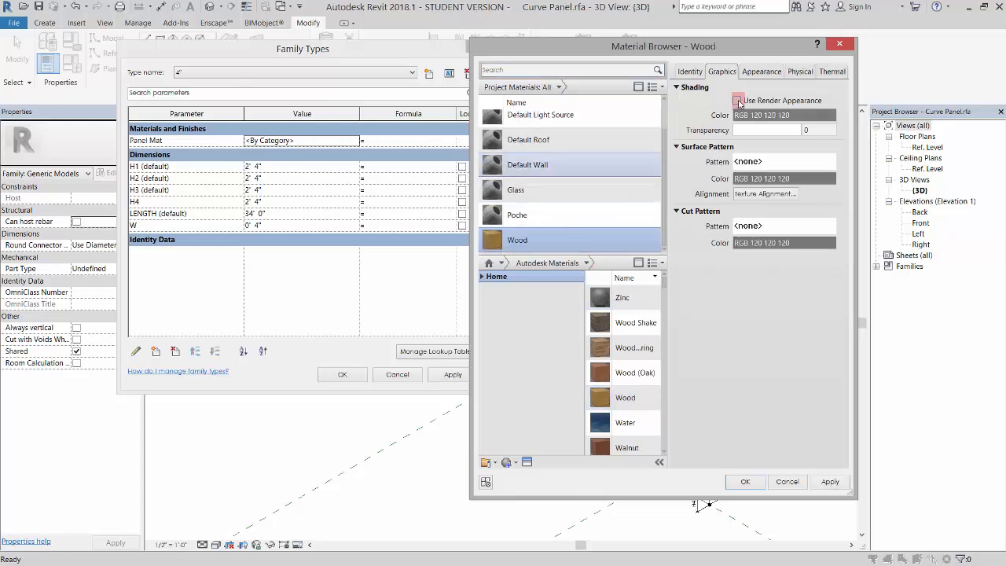
{"action": "left_click", "coordinate": [738, 100]}
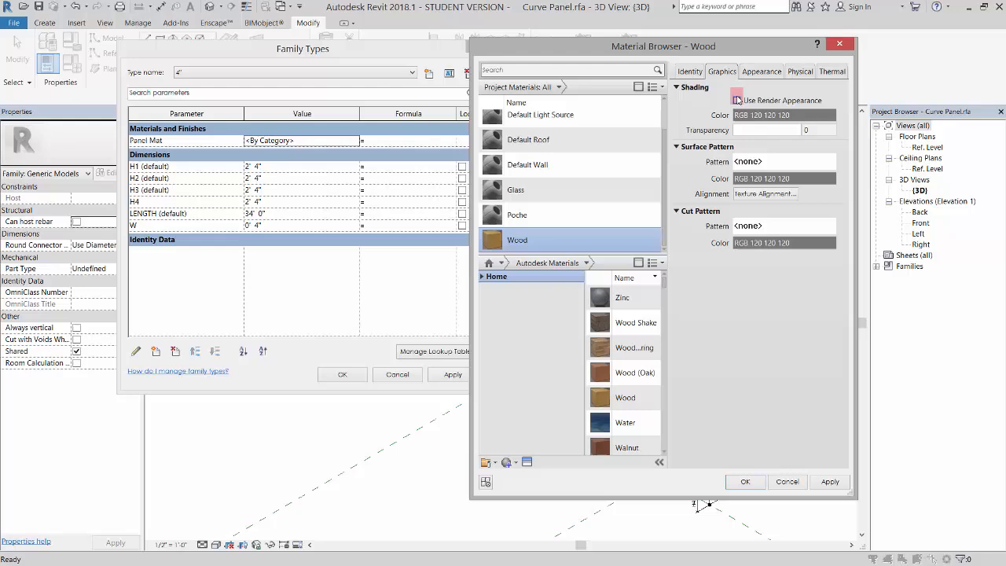
{"action": "left_click", "coordinate": [745, 481]}
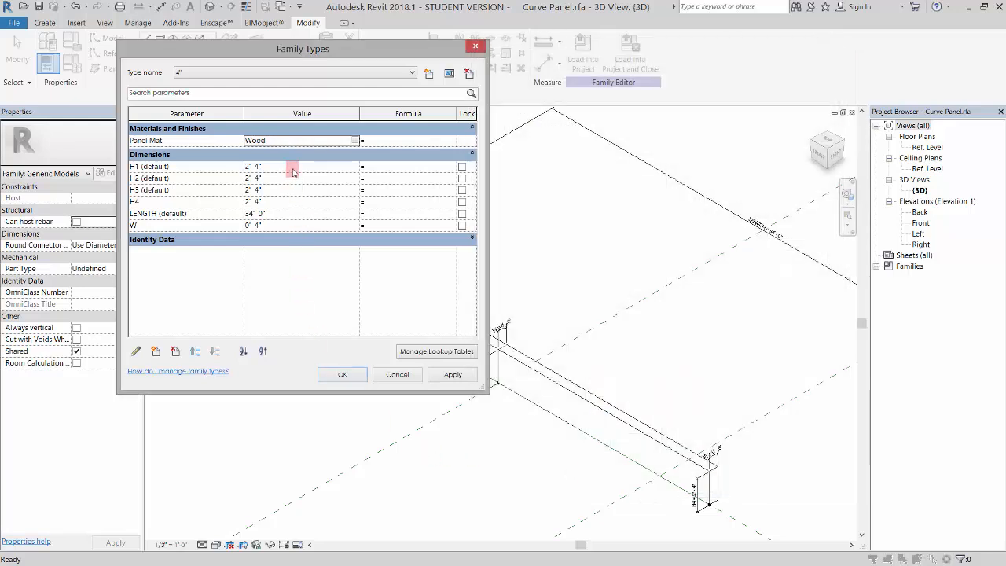
Enter H1 2', H2 1', H3 3', and make H4 an instance parameter at 1' 6"
{"action": "left_click", "coordinate": [267, 165]}
{"action": "type", "text": "0"}
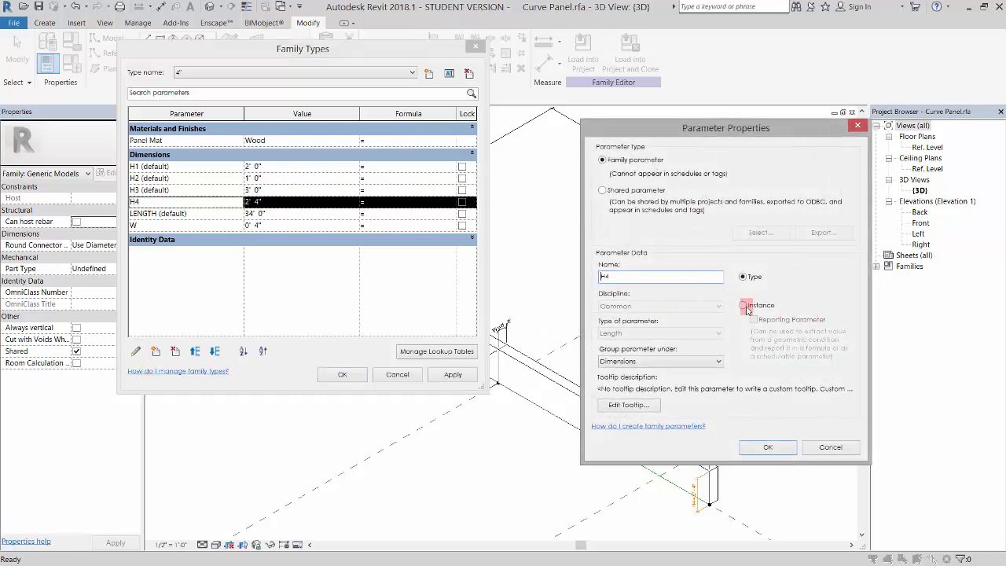
{"action": "left_click", "coordinate": [767, 447]}
{"action": "type", "text": "1"}
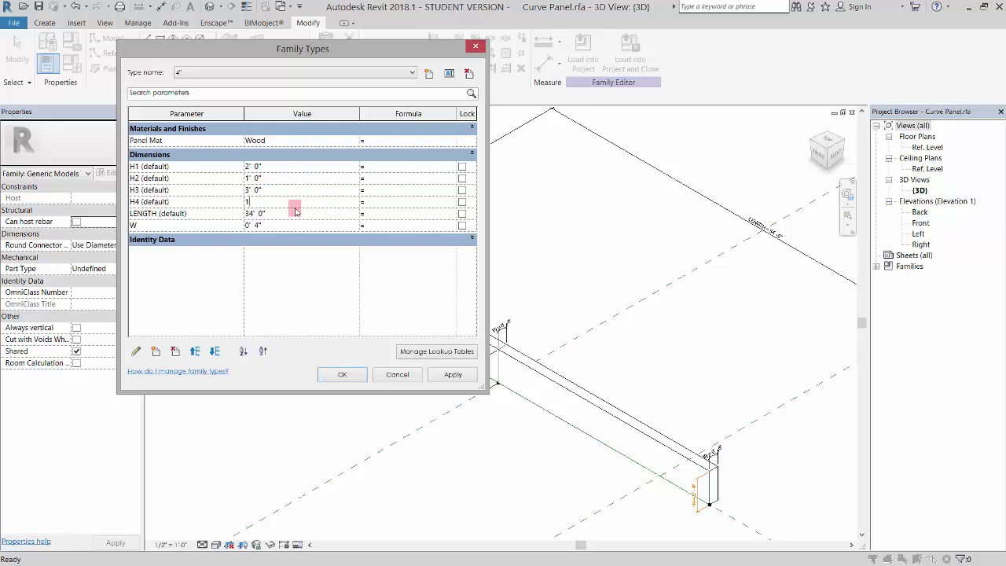
{"action": "left_click", "coordinate": [298, 213]}
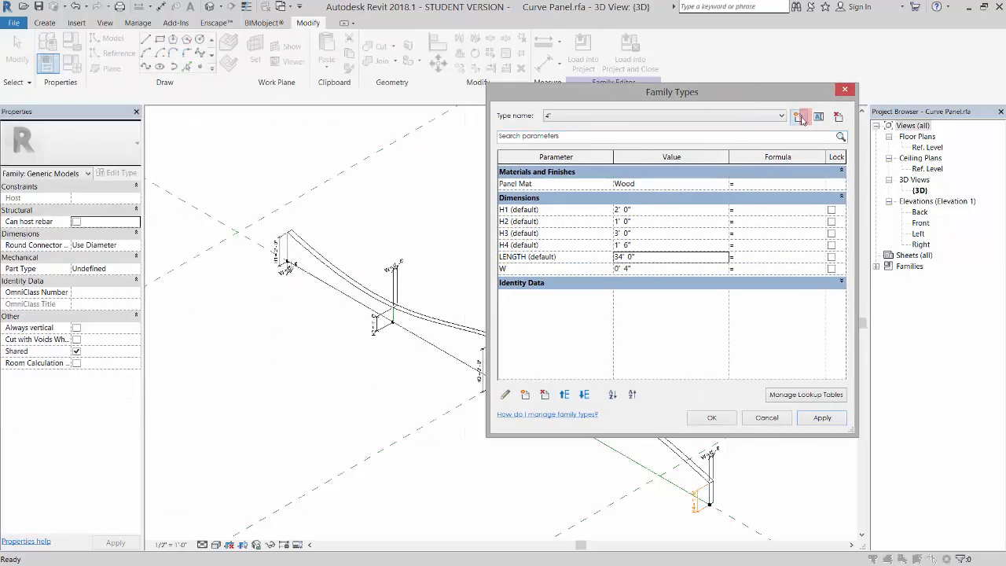
Add type 8" with W 0' 8", H1 1', H2 3', H3 2', H4 6"
{"action": "left_click", "coordinate": [796, 117]}
{"action": "type", "text": "8'"}
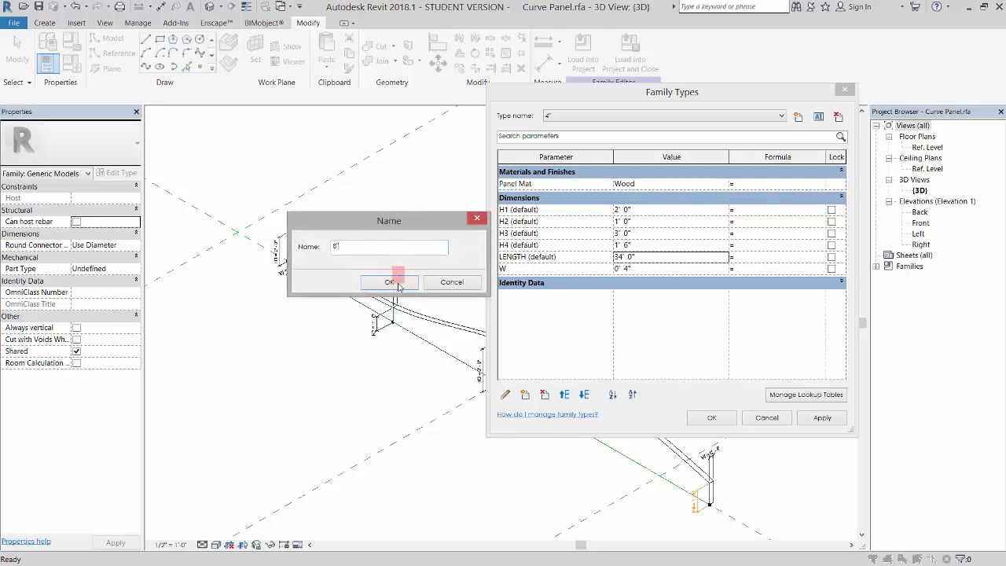
{"action": "left_click", "coordinate": [389, 281]}
{"action": "type", "text": "1"}
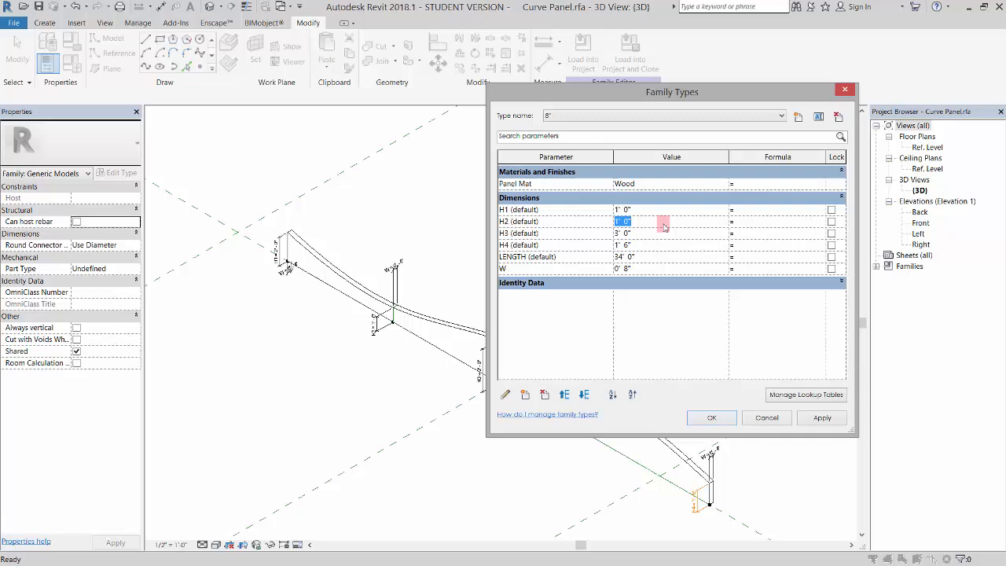
{"action": "left_click", "coordinate": [647, 232]}
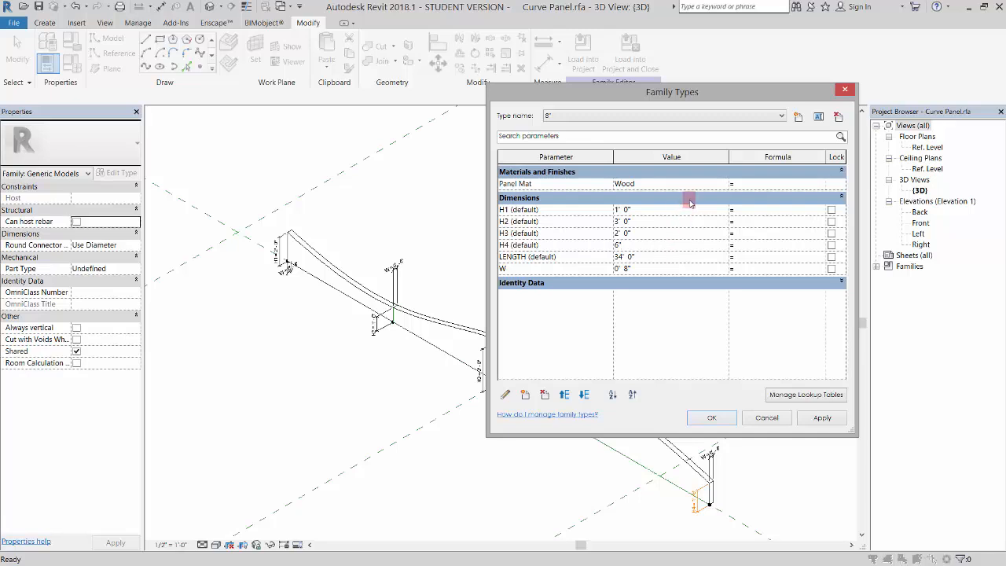
Assign Aluminum, Anodized Red as the 8" type's Panel Mat and apply
{"action": "left_click", "coordinate": [687, 183]}
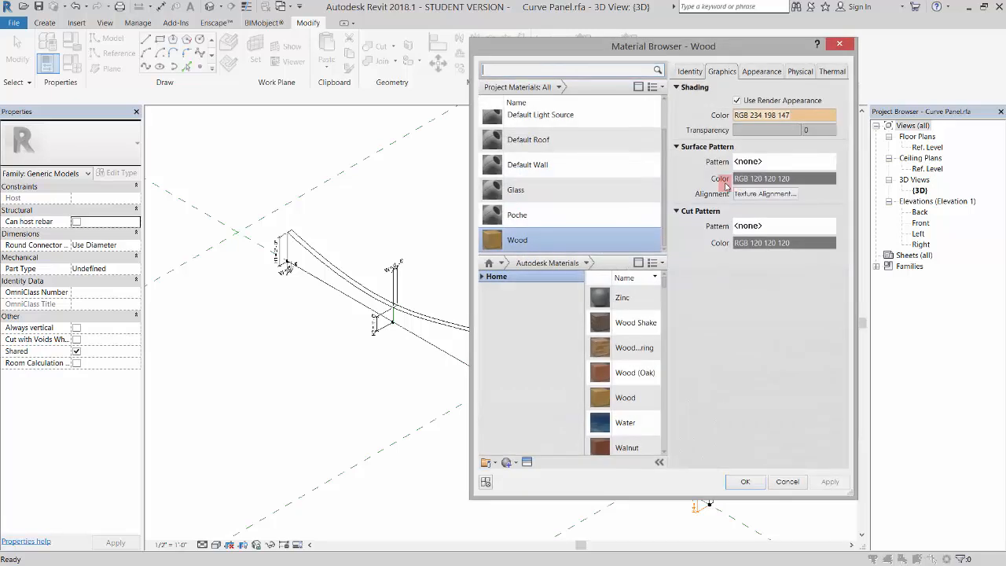
{"action": "type", "text": "aluminum"}
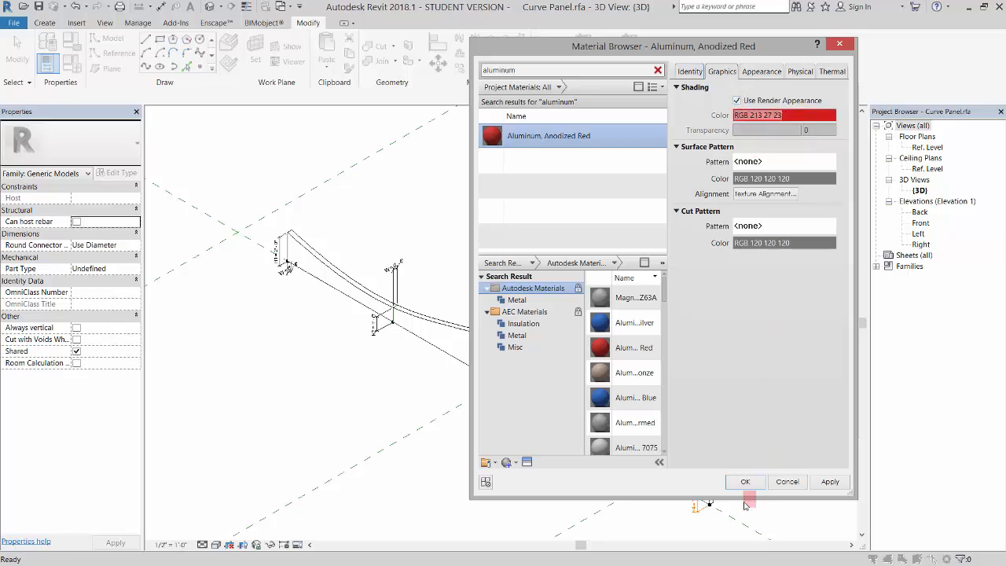
{"action": "left_click", "coordinate": [745, 482]}
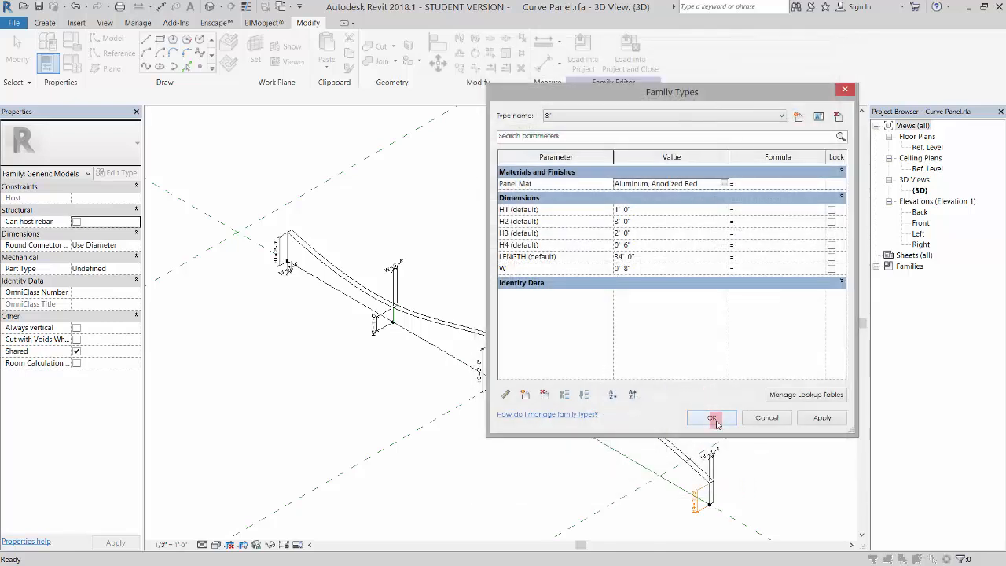
{"action": "left_click", "coordinate": [711, 418]}
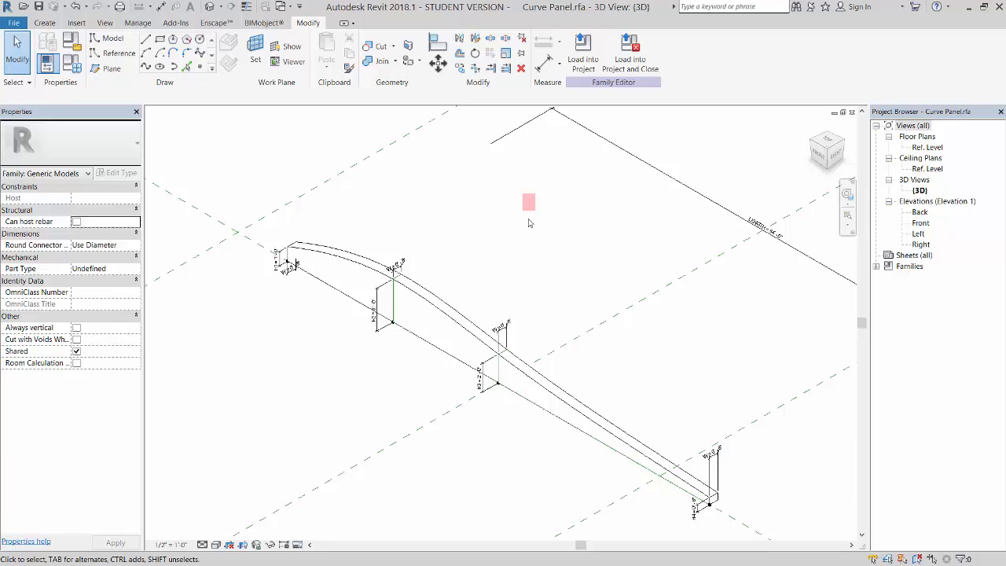
Switch the view's visual style to Shaded
{"action": "left_click", "coordinate": [216, 541]}
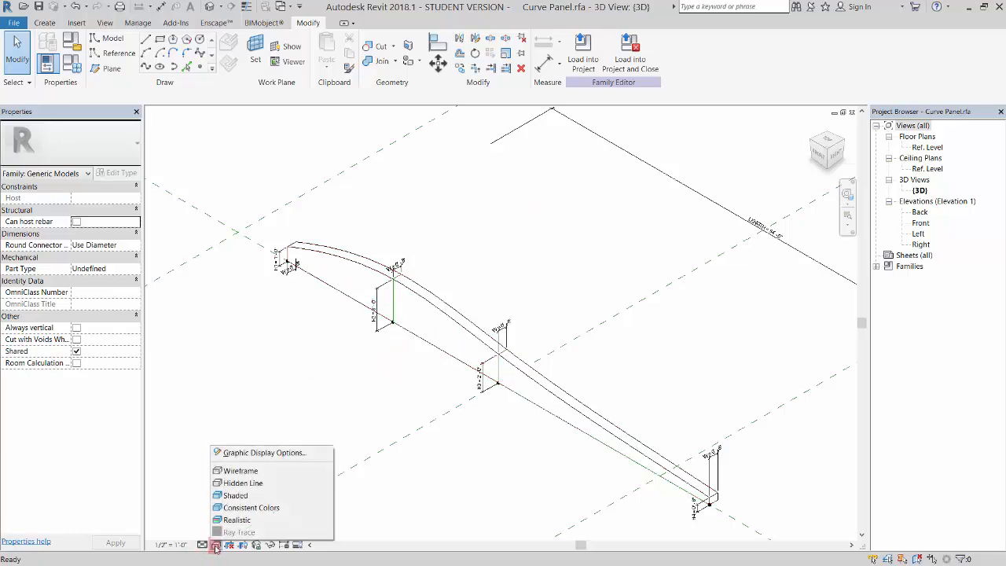
{"action": "left_click", "coordinate": [234, 495]}
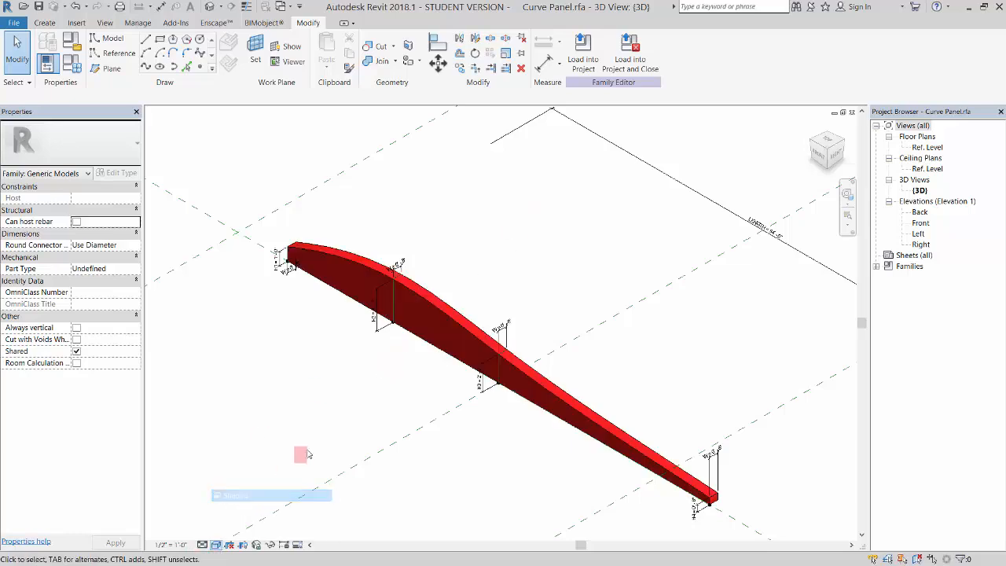